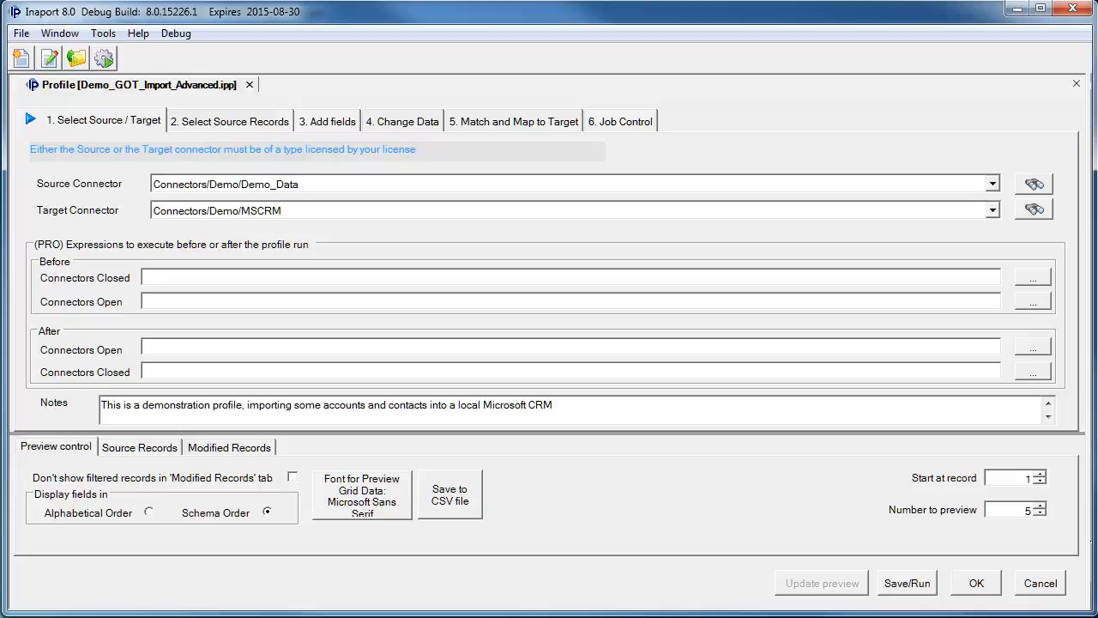
Move to step 2 'Select Source Records', which queries all Contacts records
{"action": "left_click", "coordinate": [230, 120]}
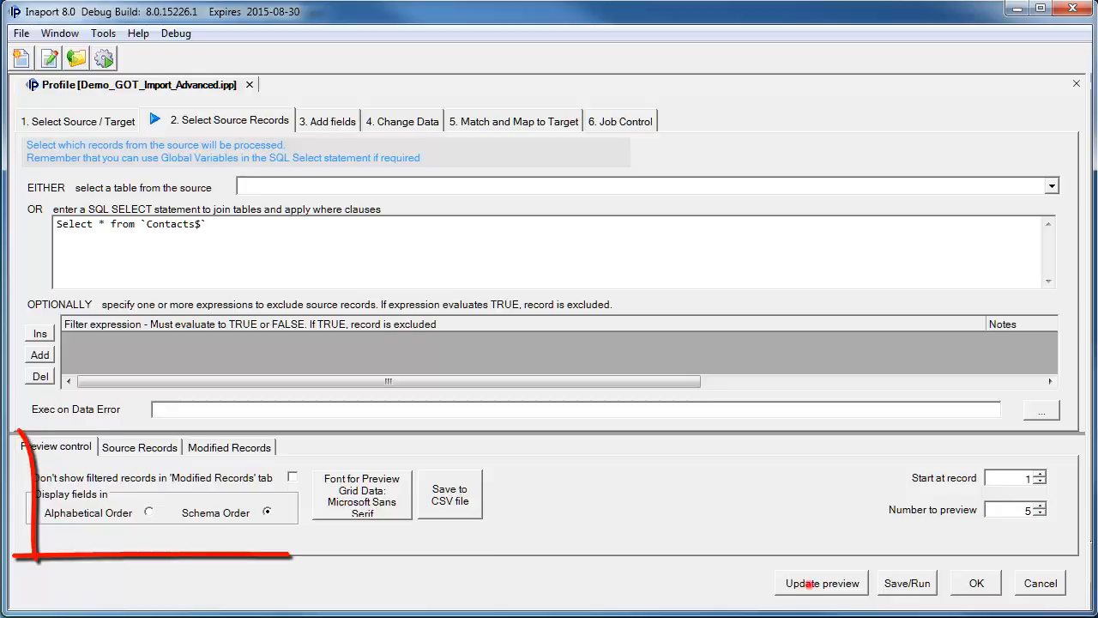
Show the Modified Records preview and refresh it to list the four Contacts records
{"action": "left_click", "coordinate": [228, 446]}
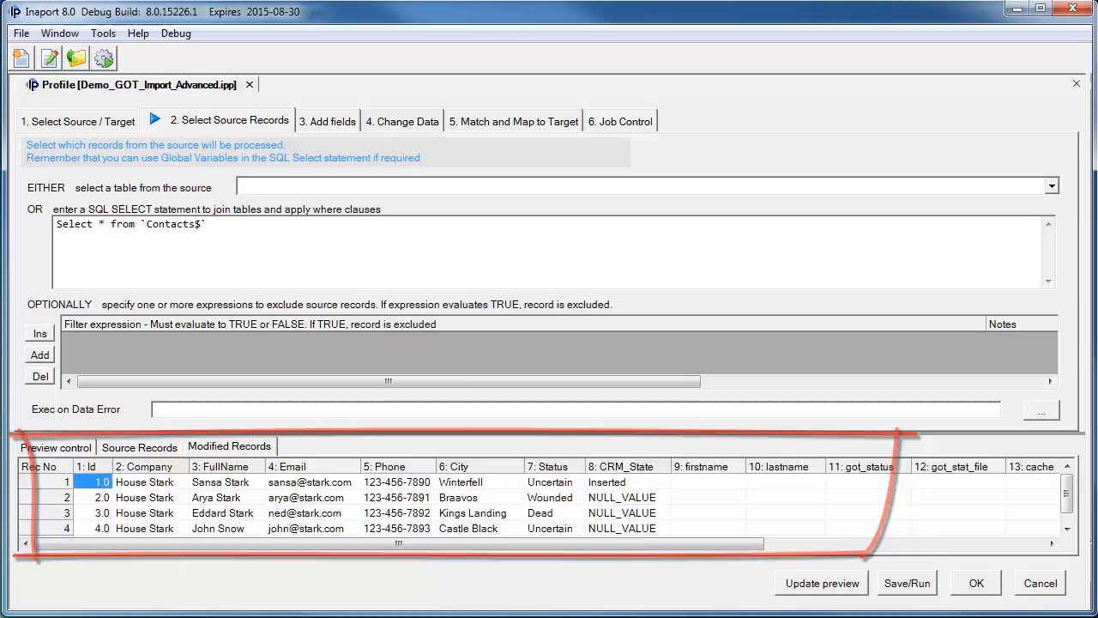
{"action": "left_click", "coordinate": [55, 446]}
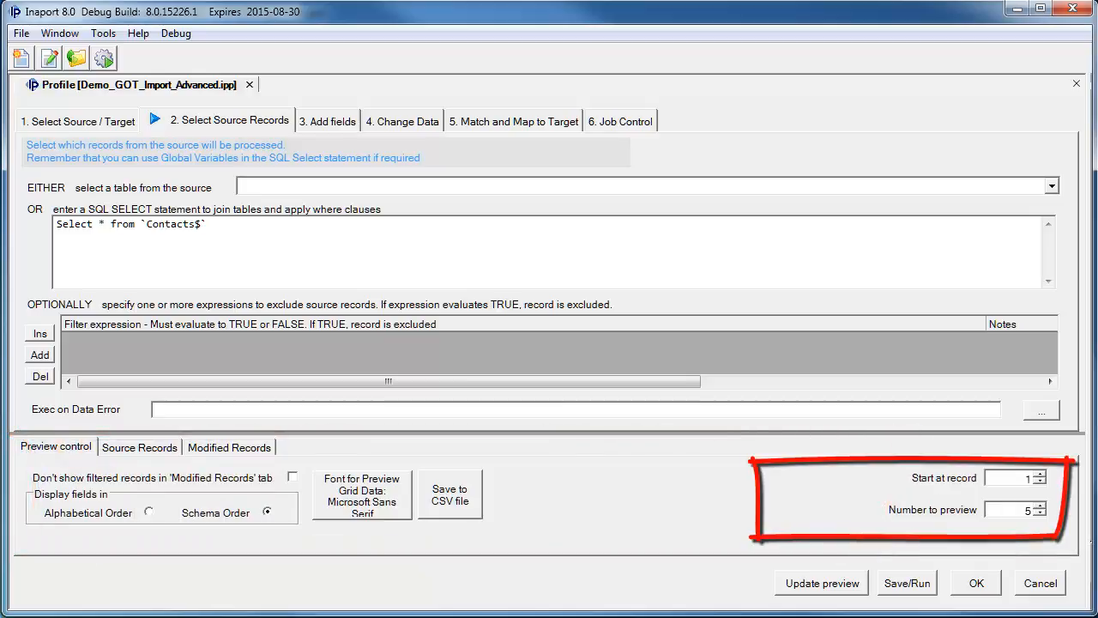
{"action": "left_click", "coordinate": [1040, 504]}
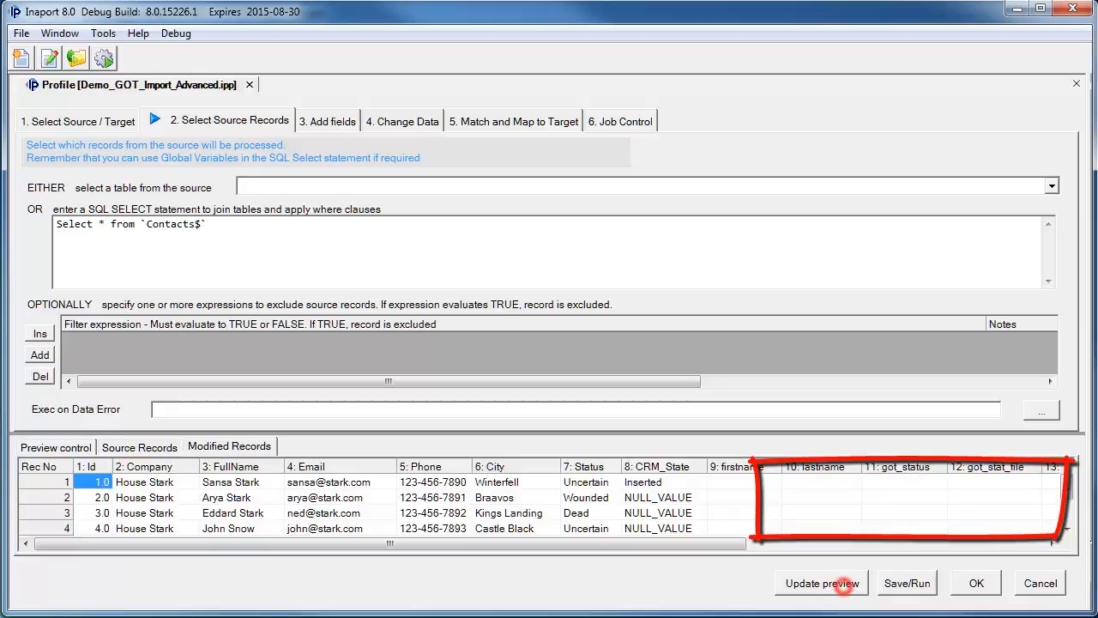
{"action": "left_click", "coordinate": [326, 120]}
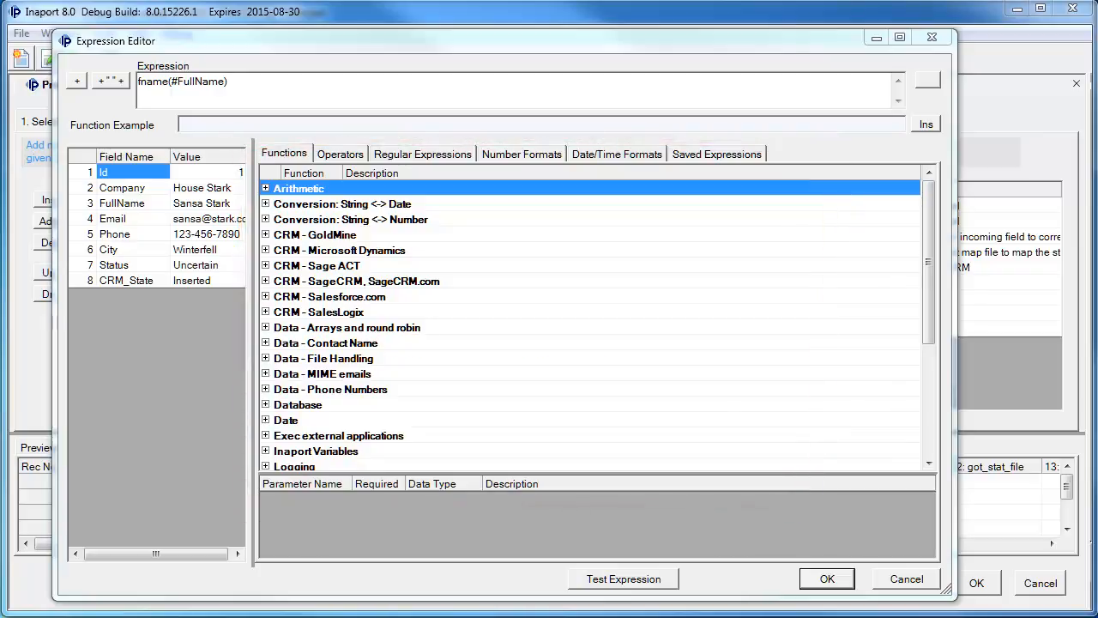
Test fname(#FullName) on the first record, get Sansa, and leave the Expression Editor
{"action": "left_click", "coordinate": [266, 343]}
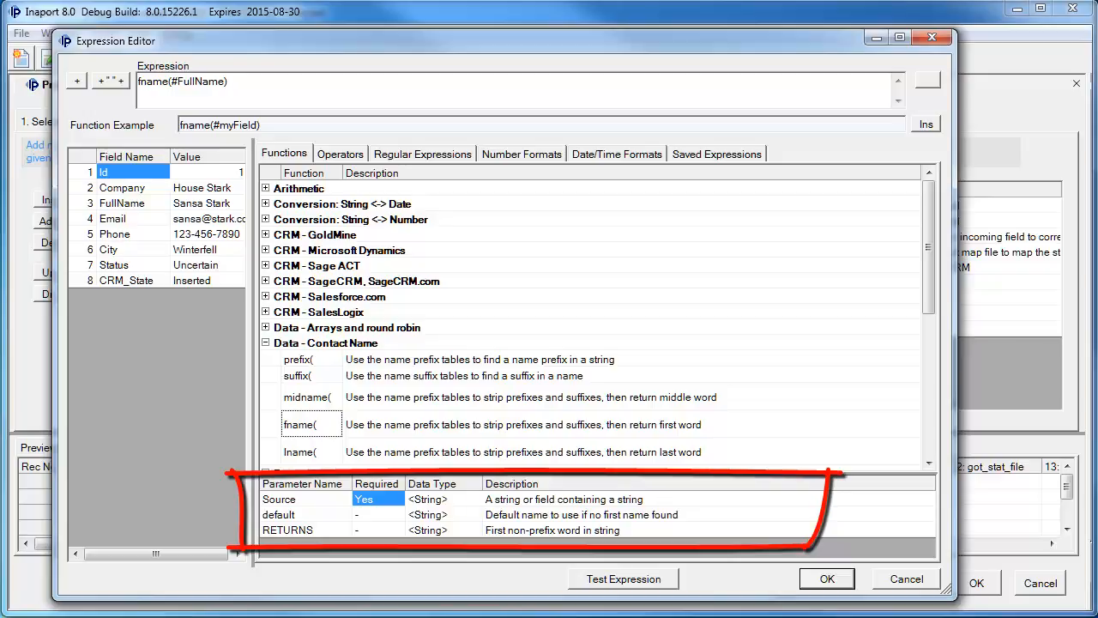
{"action": "left_click", "coordinate": [299, 424]}
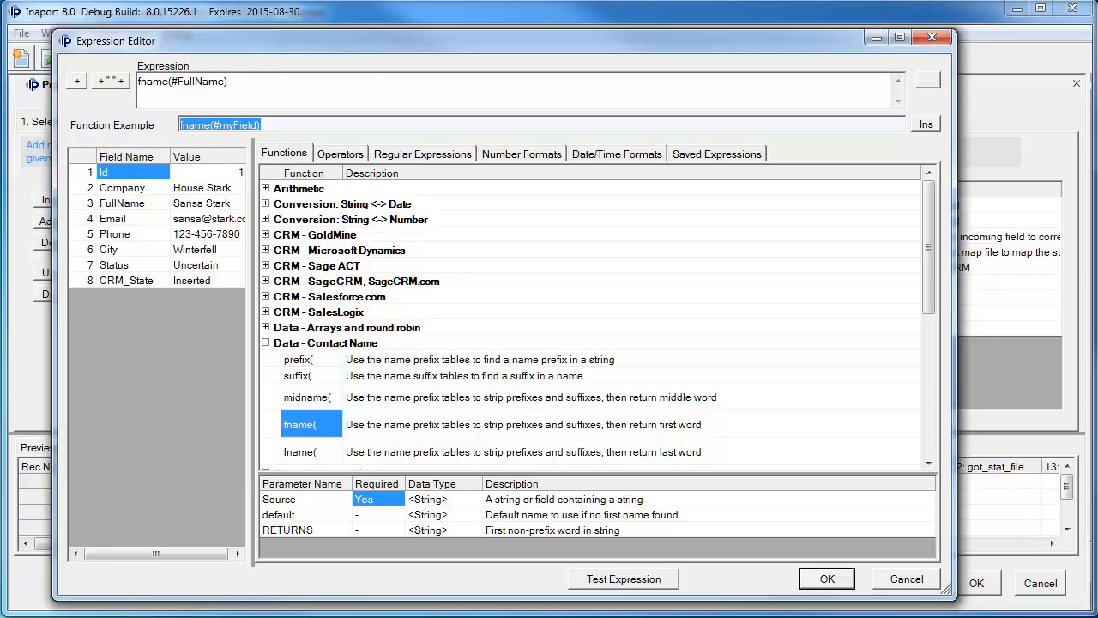
{"action": "left_click", "coordinate": [623, 578]}
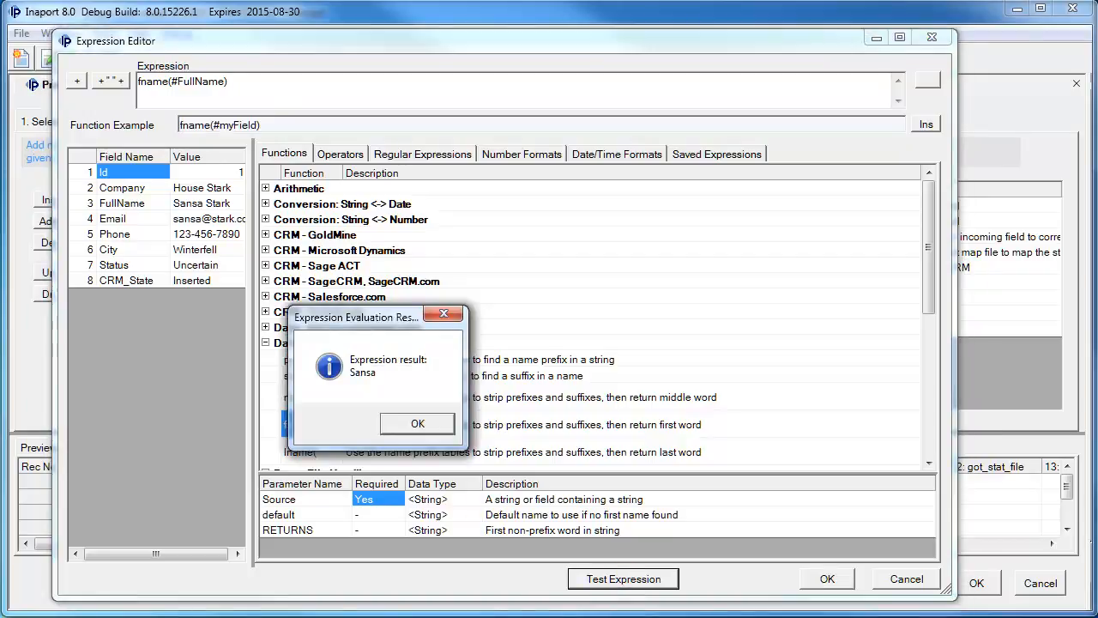
{"action": "left_click", "coordinate": [418, 422]}
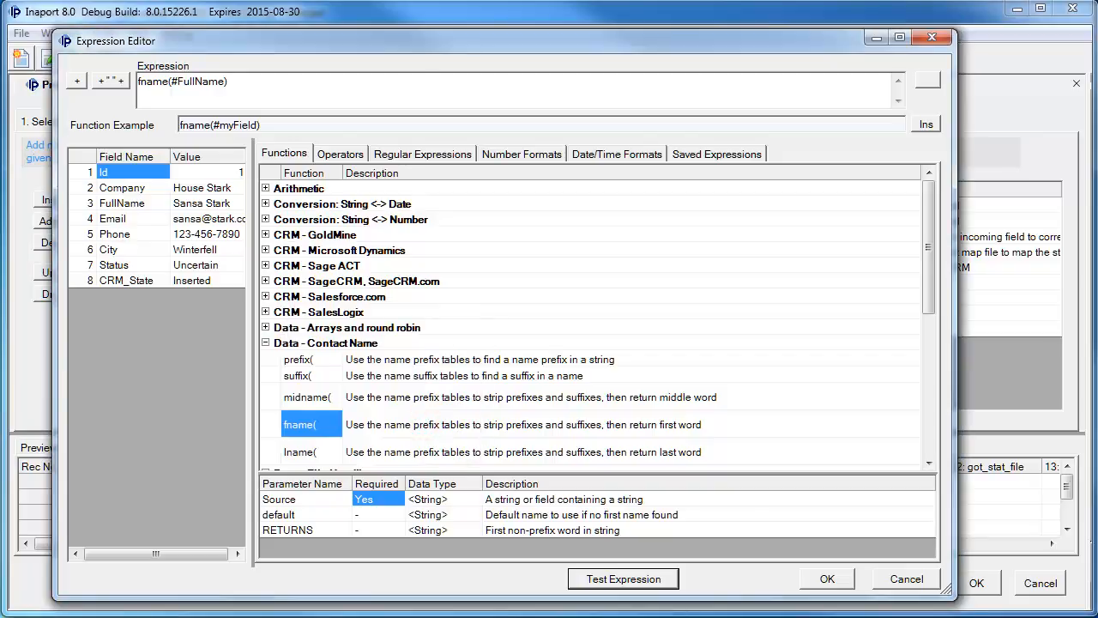
{"action": "left_click", "coordinate": [827, 578]}
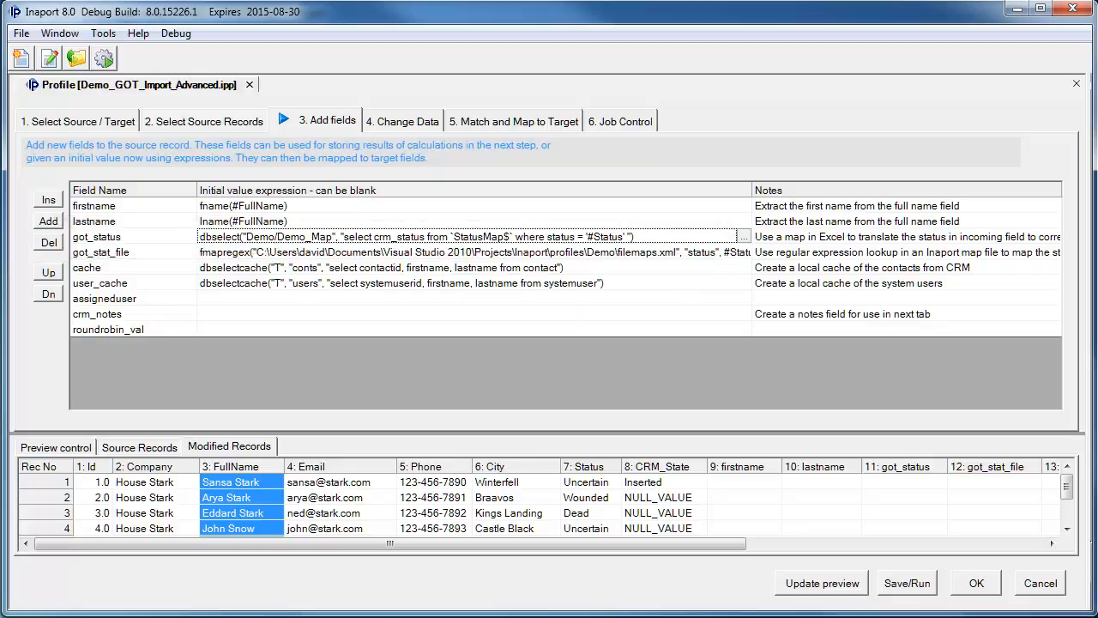
Compare computed firstname and got_status with the source Status column, then go to '4. Change Data'
{"action": "left_click", "coordinate": [820, 583]}
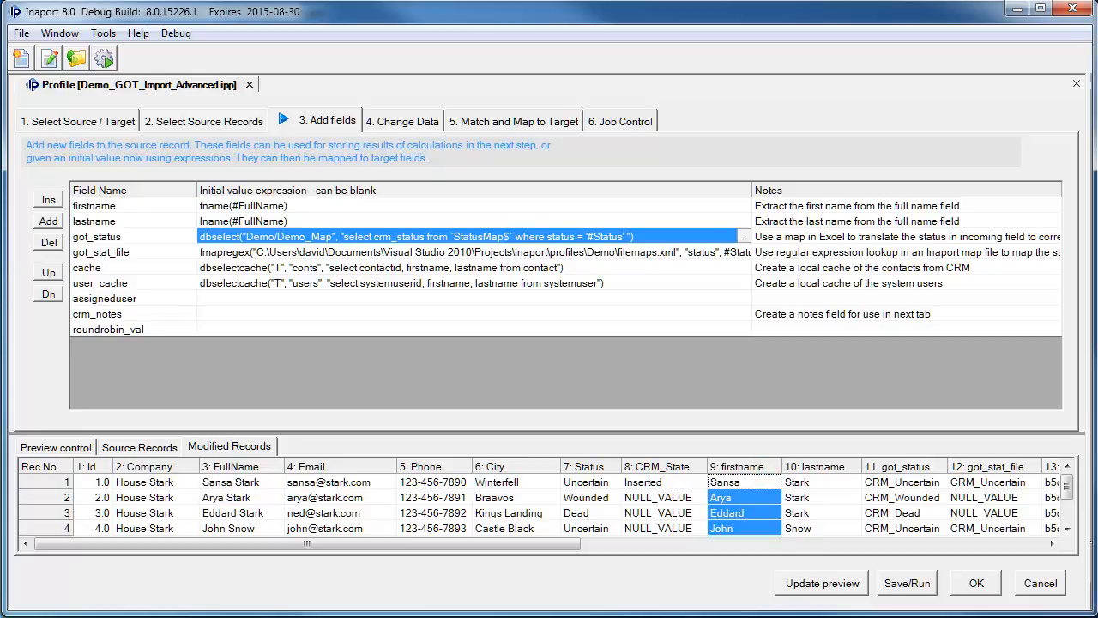
{"action": "left_click", "coordinate": [903, 481]}
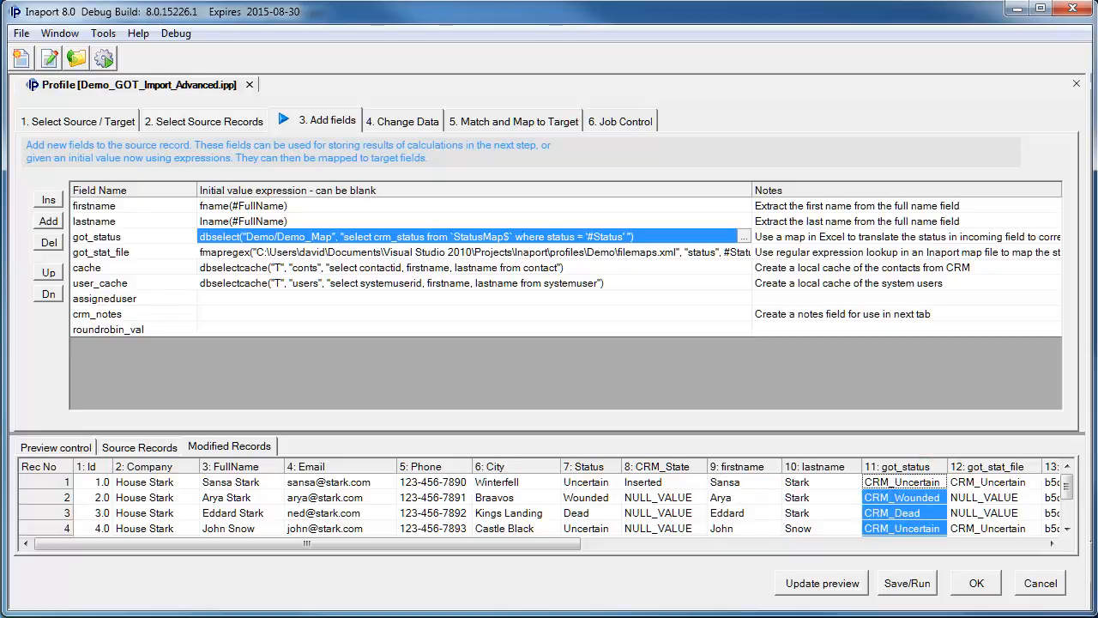
{"action": "left_click", "coordinate": [590, 467]}
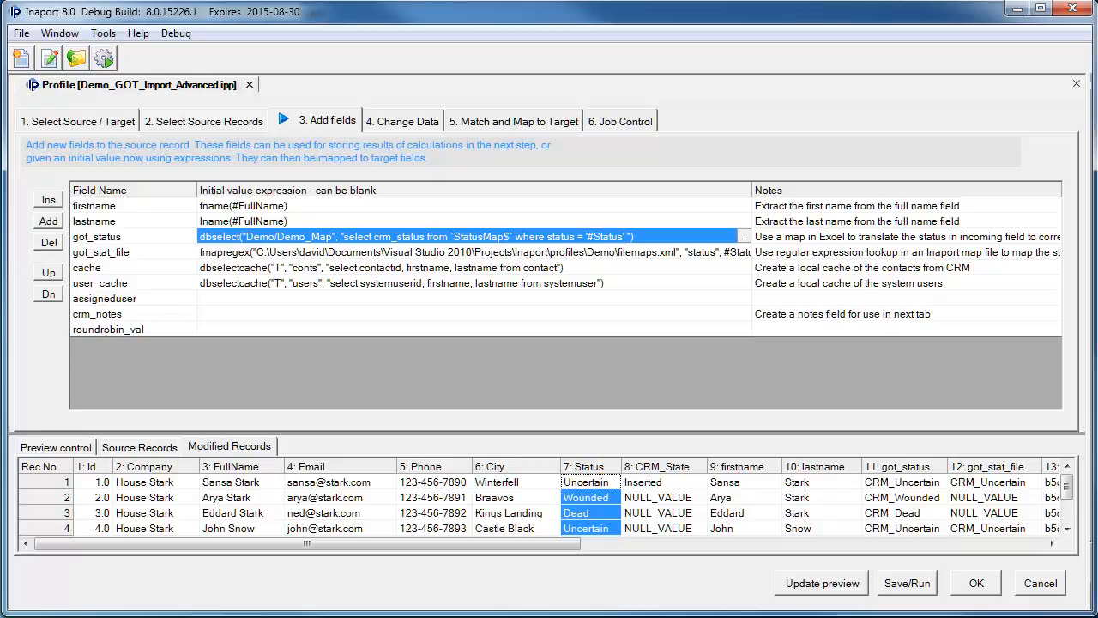
{"action": "left_click", "coordinate": [587, 480]}
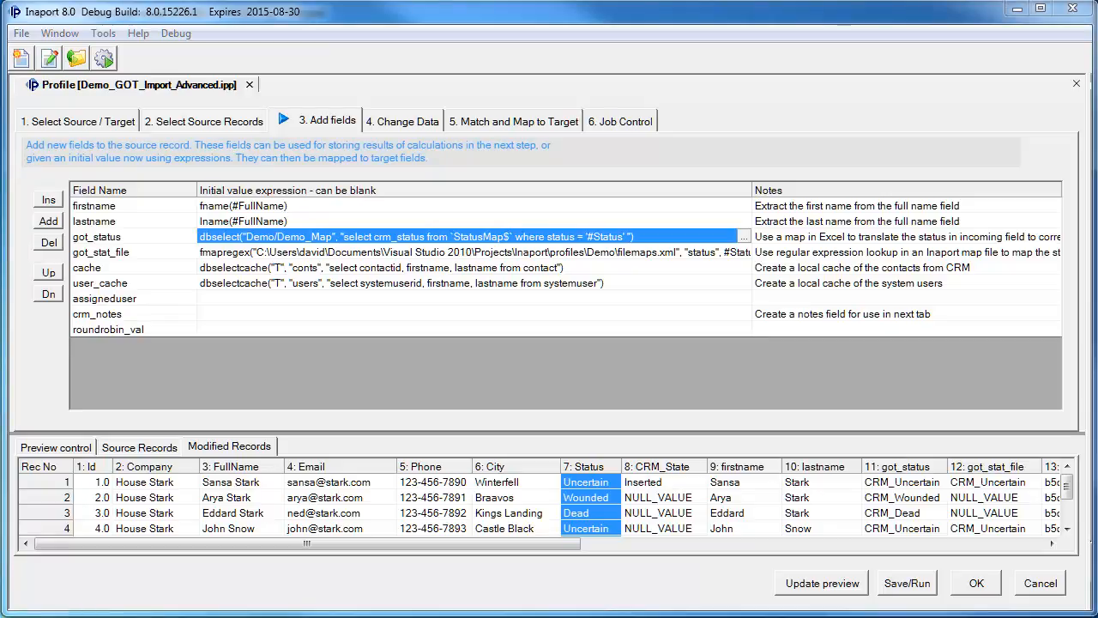
{"action": "left_click", "coordinate": [403, 120]}
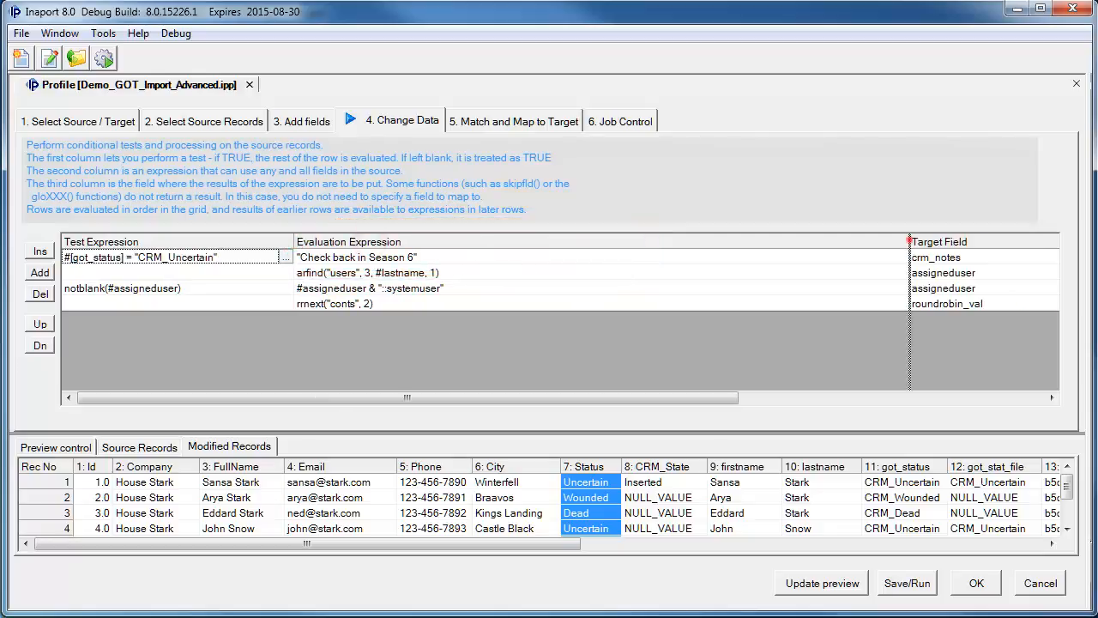
Refresh the preview with the CRM_Uncertain rule so crm_notes reads 'Check back in Season 6', then go to '5. Match and Map to Target'
{"action": "scroll", "scroll_direction": "right", "scroll_amount": 3}
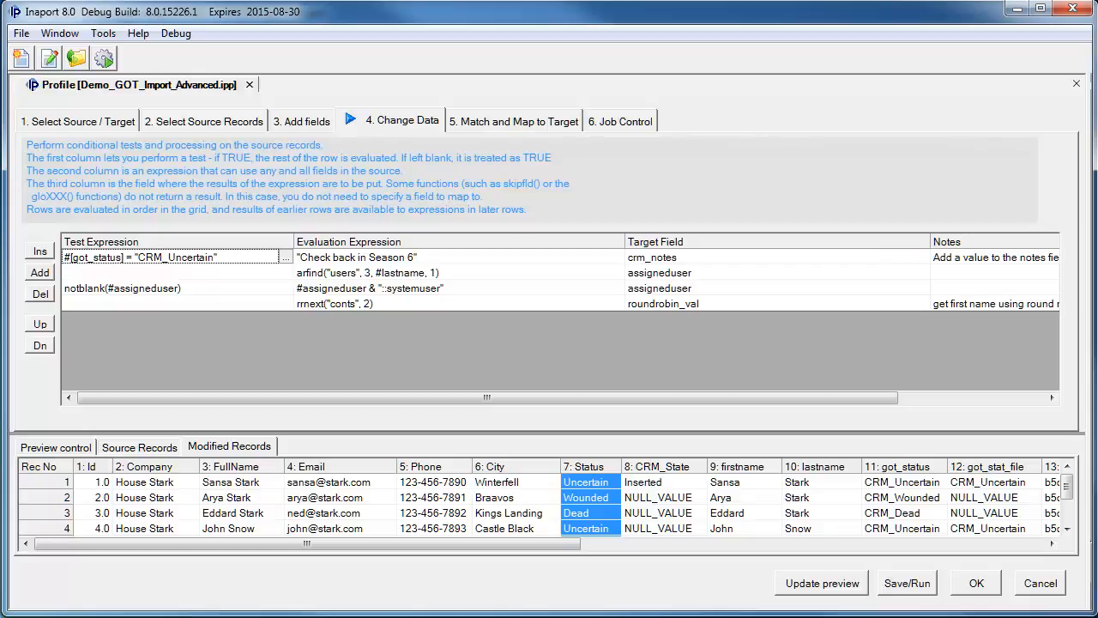
{"action": "left_click", "coordinate": [820, 584]}
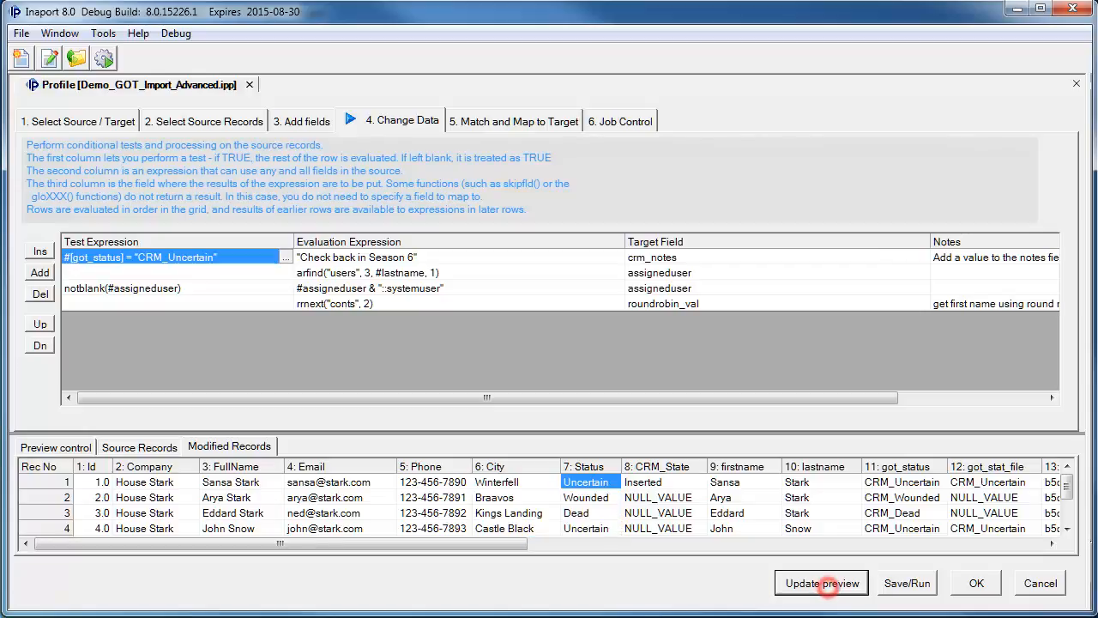
{"action": "left_click", "coordinate": [820, 583]}
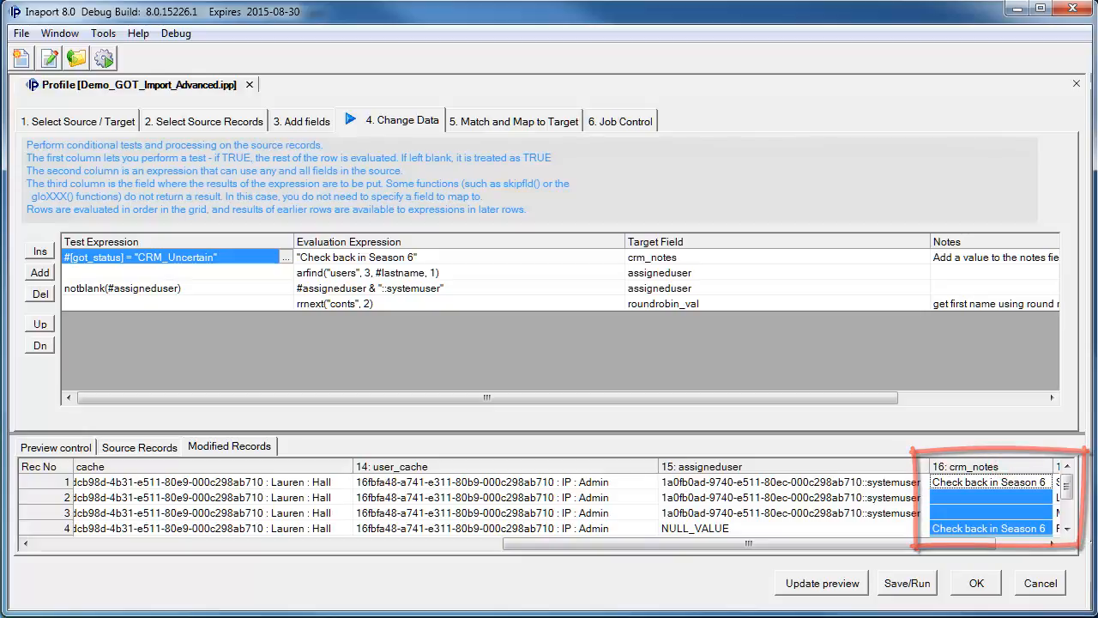
{"action": "left_click", "coordinate": [515, 120]}
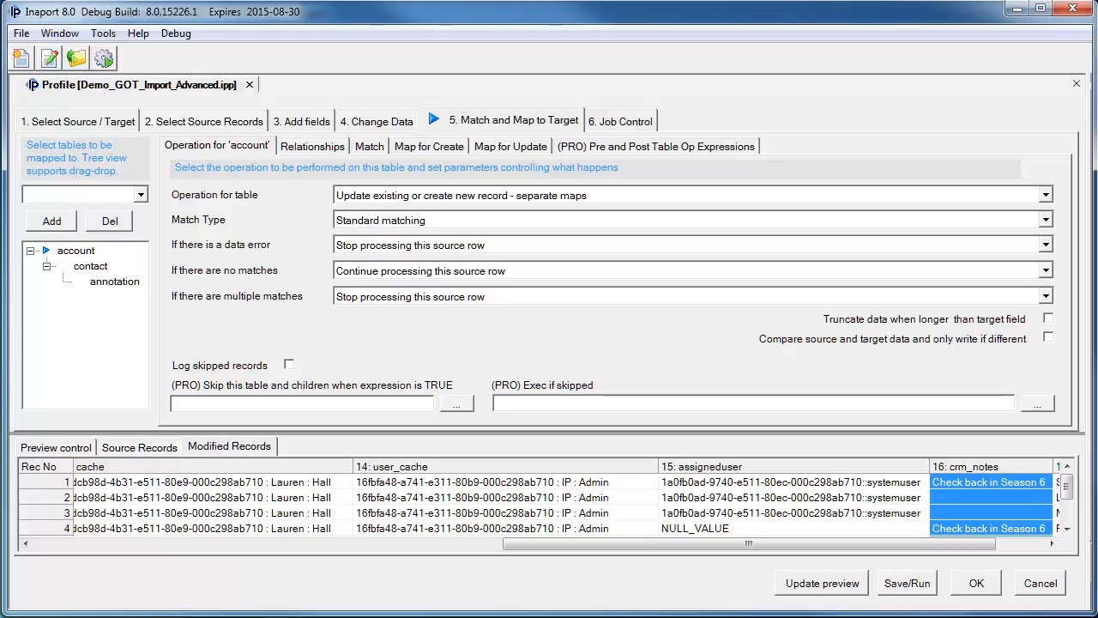
Review the account table's operations and match criteria, then bring up its Map for Create field mapper
{"action": "left_click", "coordinate": [1045, 194]}
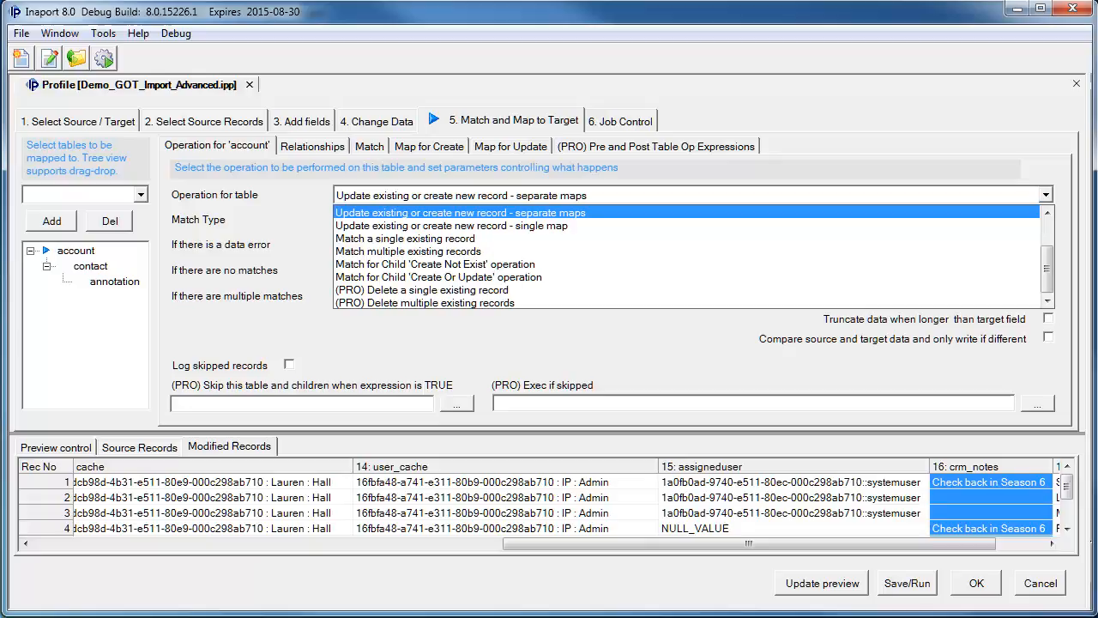
{"action": "left_click", "coordinate": [369, 144]}
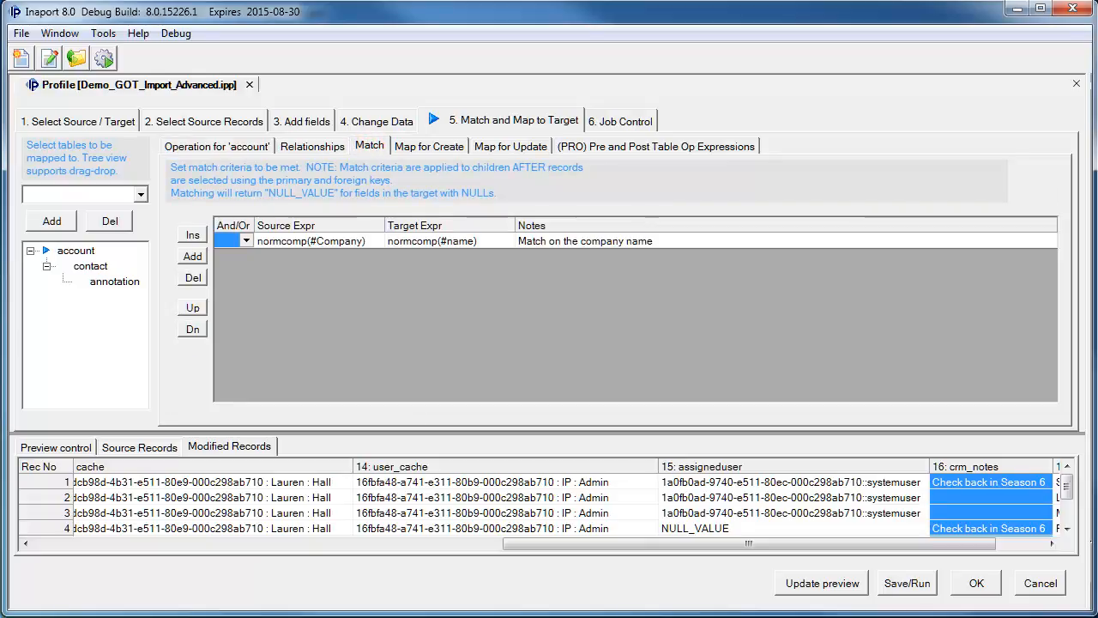
{"action": "left_click", "coordinate": [429, 146]}
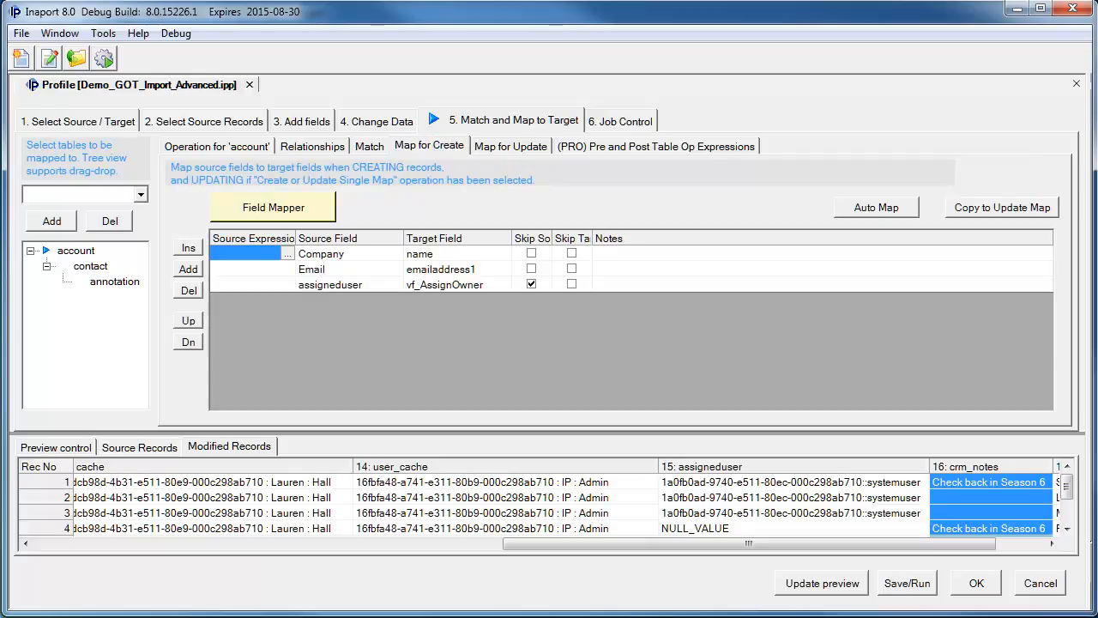
{"action": "left_click", "coordinate": [369, 145]}
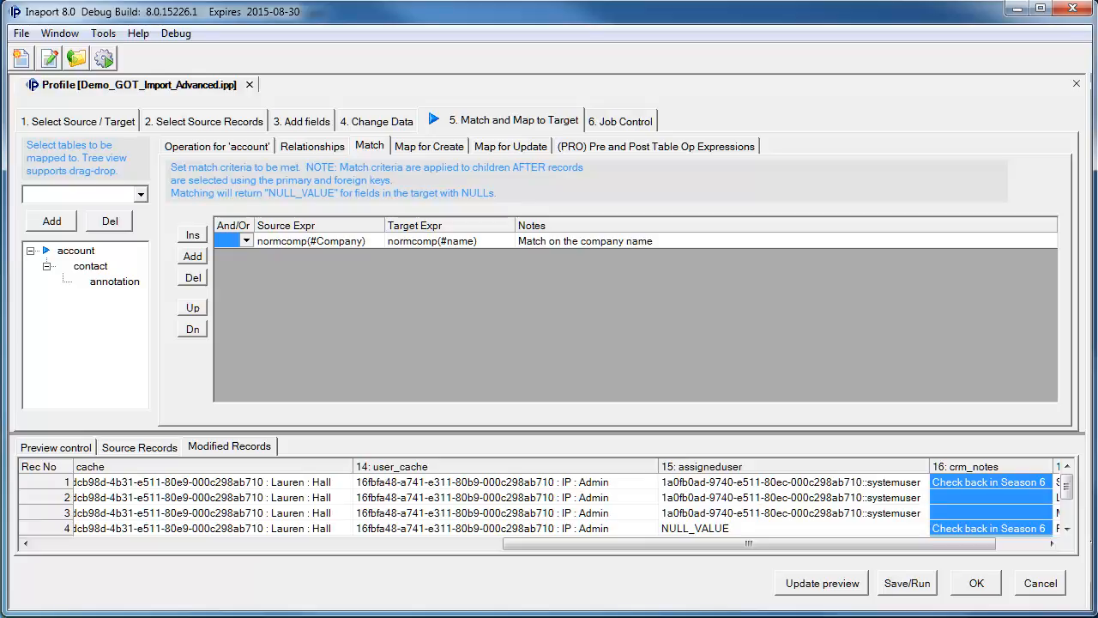
{"action": "left_click", "coordinate": [429, 146]}
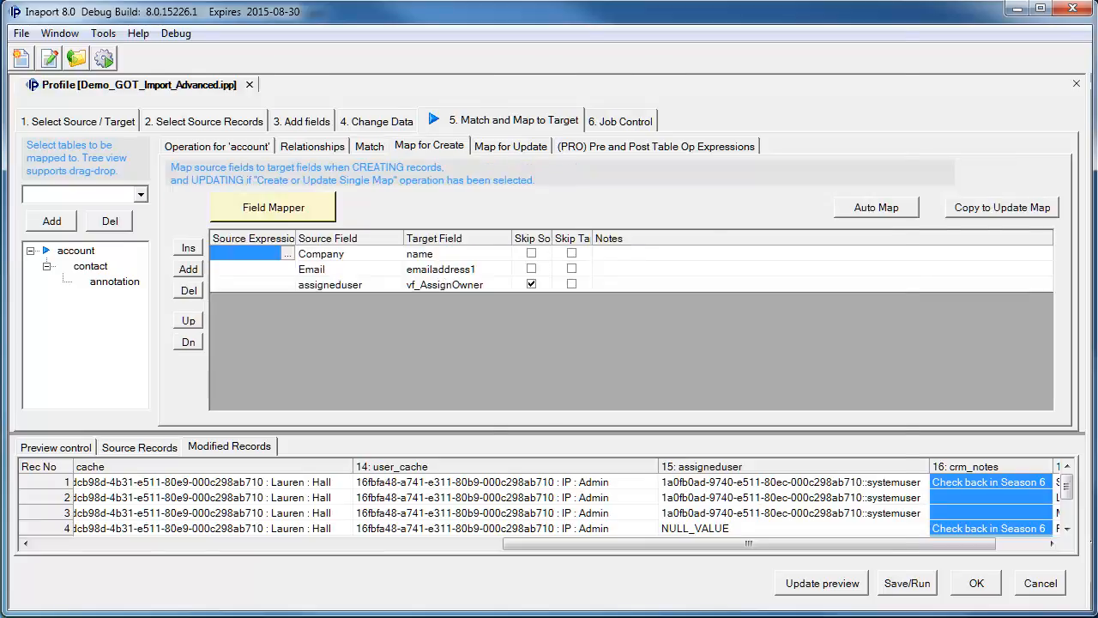
{"action": "left_click", "coordinate": [273, 206]}
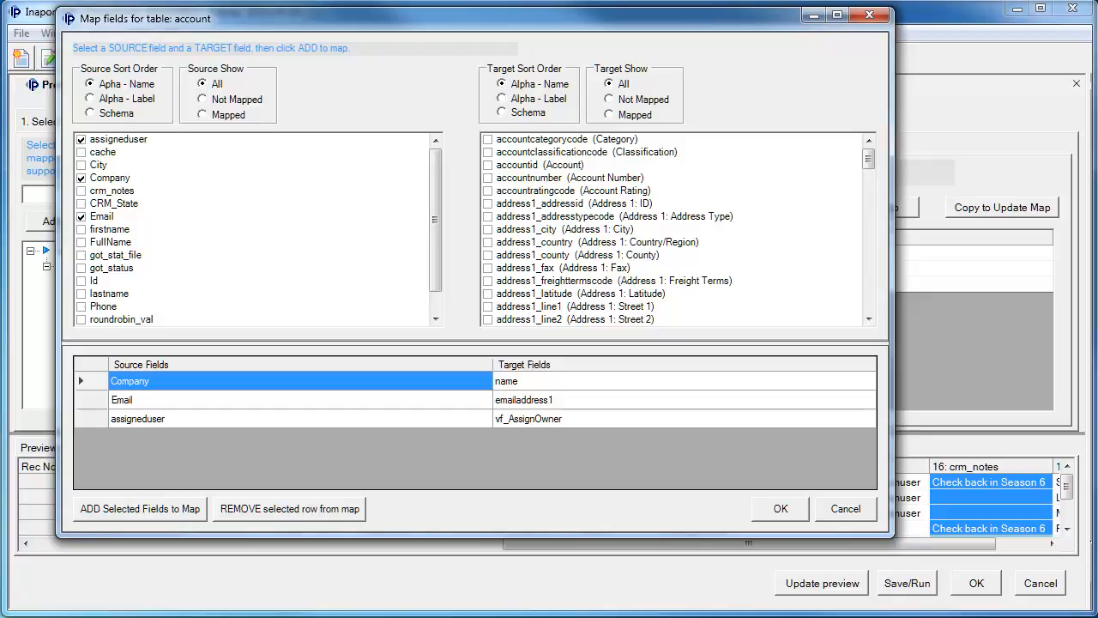
Inspect the Company to Account Name mapping and close the Map fields dialog
{"action": "left_click", "coordinate": [110, 176]}
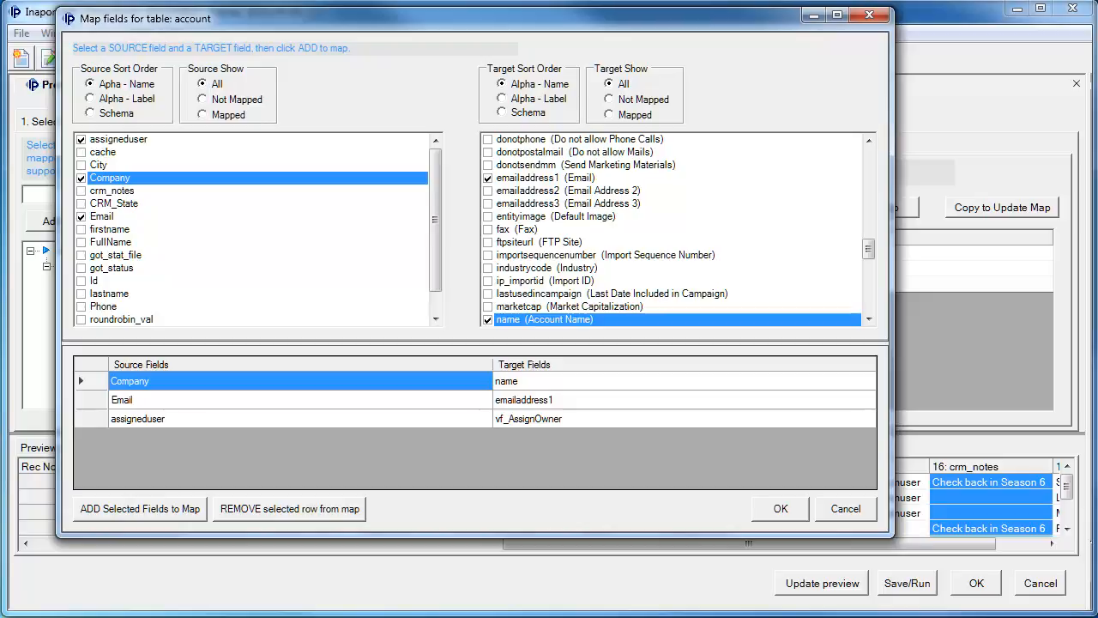
{"action": "left_click", "coordinate": [178, 99]}
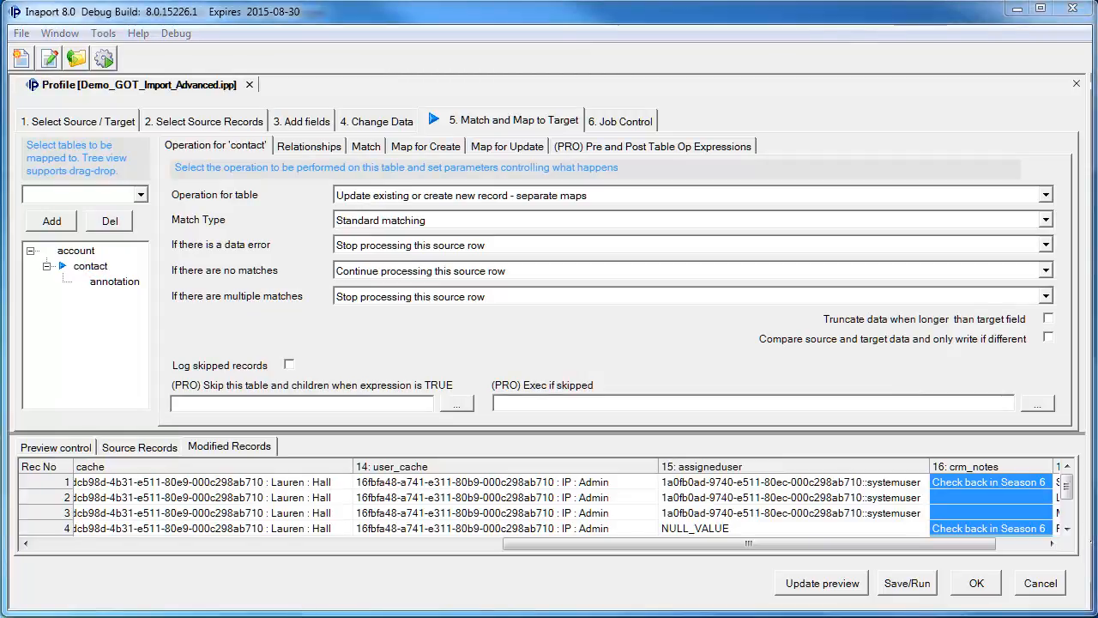
Review contact post-op CRM_State expressions and the annotation skip-if-notes-blank rule, then go to '6. Job Control'
{"action": "left_click", "coordinate": [652, 146]}
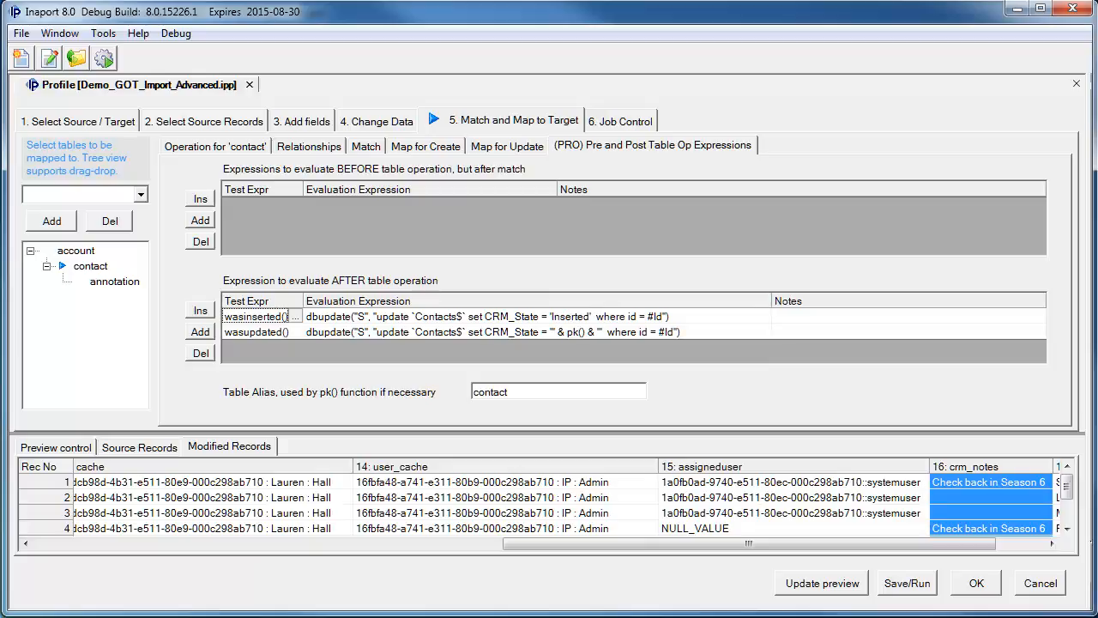
{"action": "left_click", "coordinate": [113, 281]}
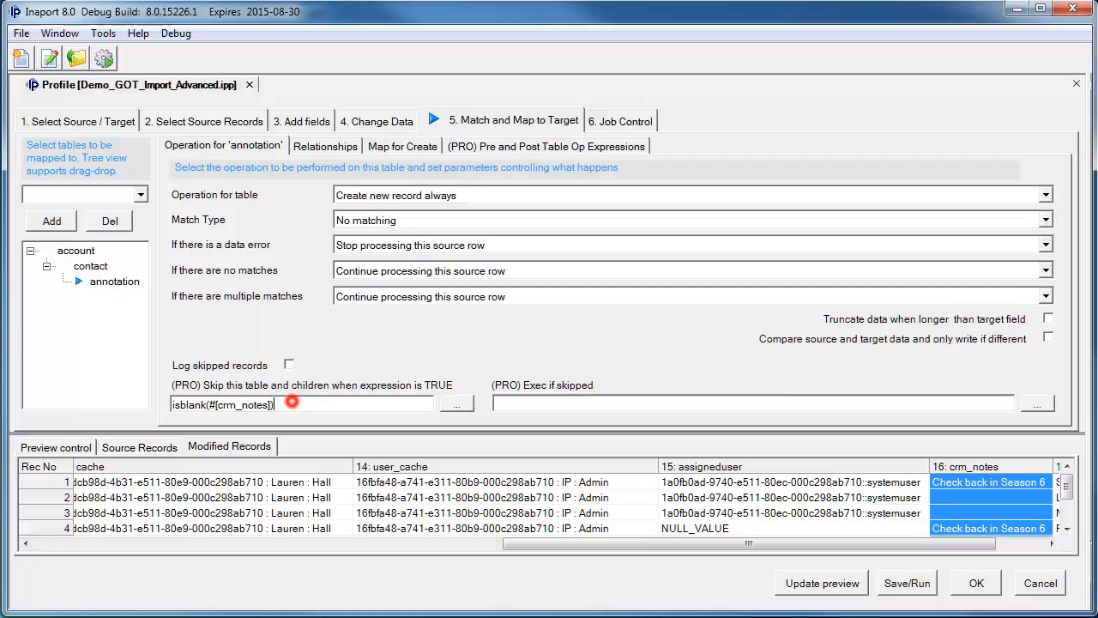
{"action": "triple_click", "coordinate": [223, 403]}
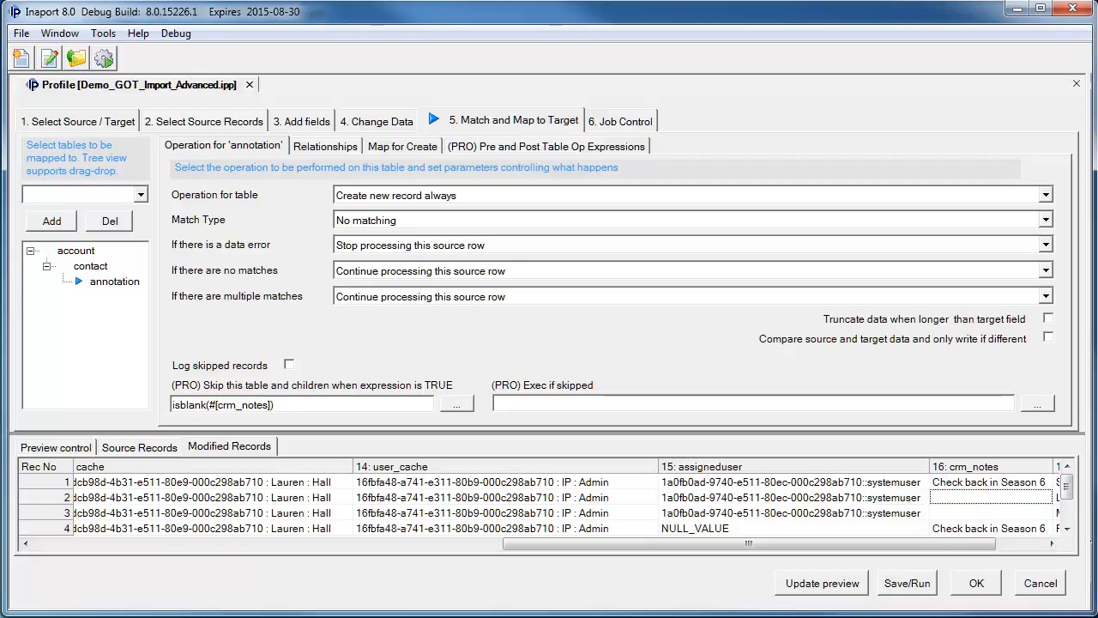
{"action": "left_click", "coordinate": [621, 120]}
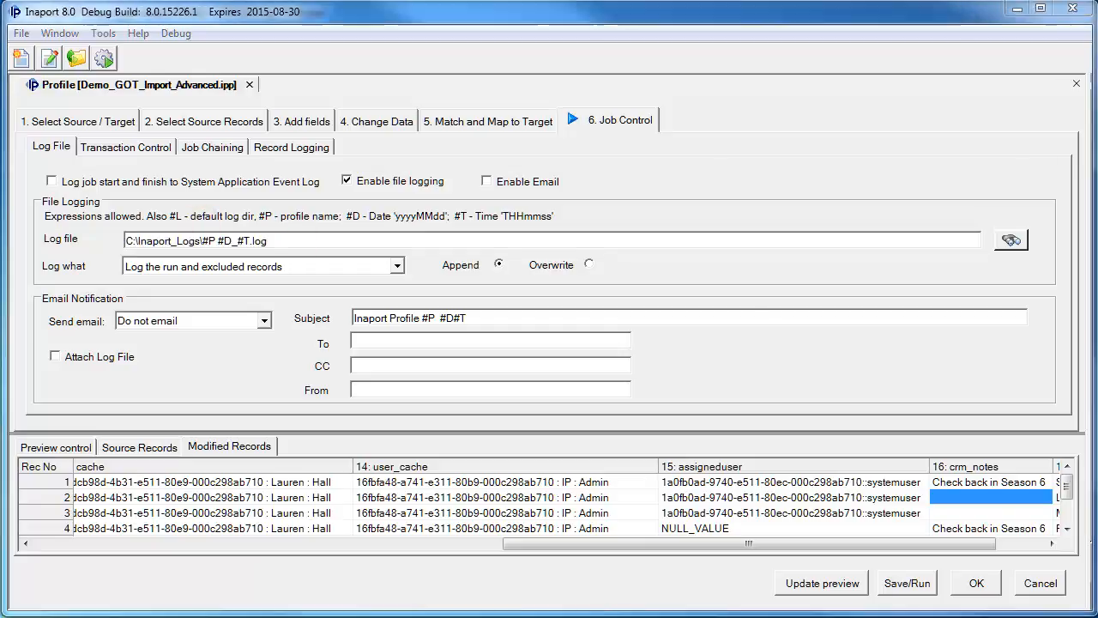
Save the profile and bring up the Profile Run Status window for the demo import
{"action": "left_click", "coordinate": [906, 584]}
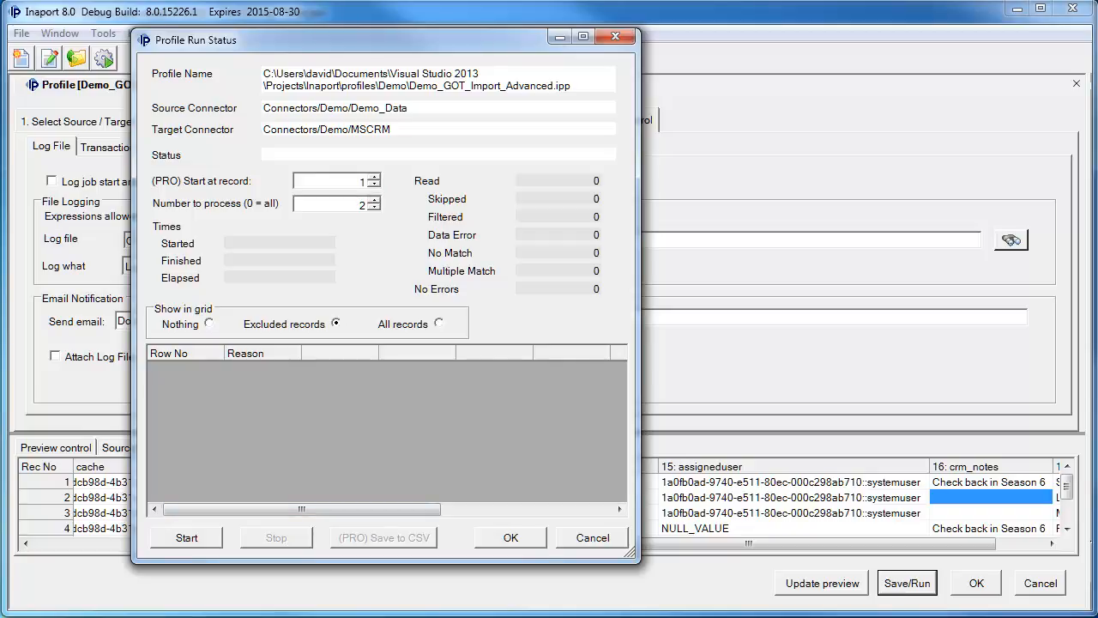
Start the import run and view its log file once it completes
{"action": "left_click", "coordinate": [185, 537]}
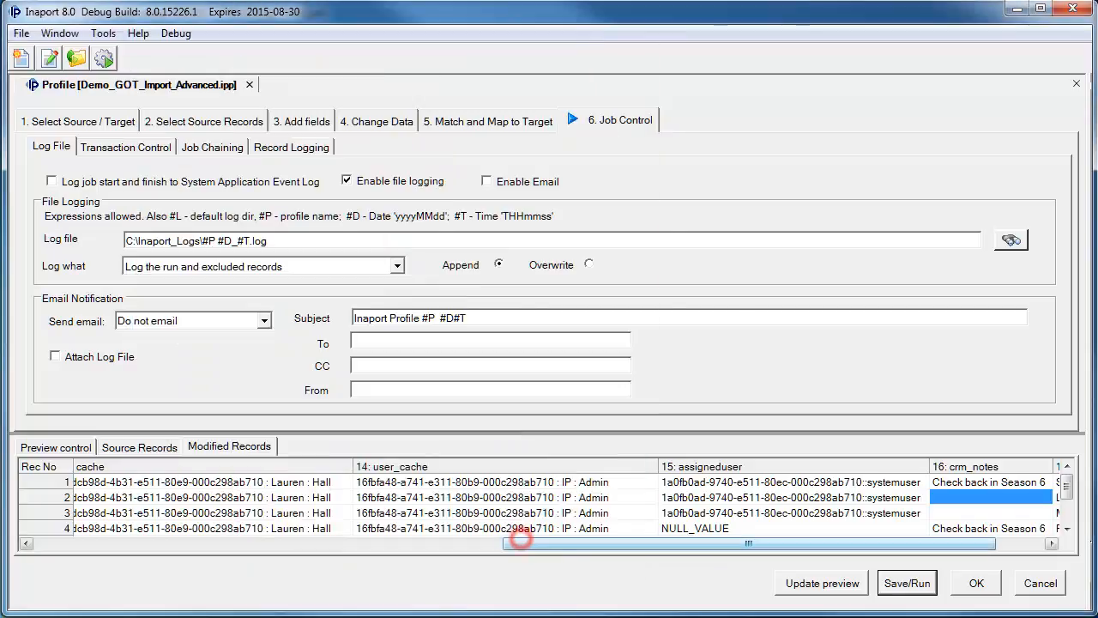
{"action": "left_click", "coordinate": [906, 584]}
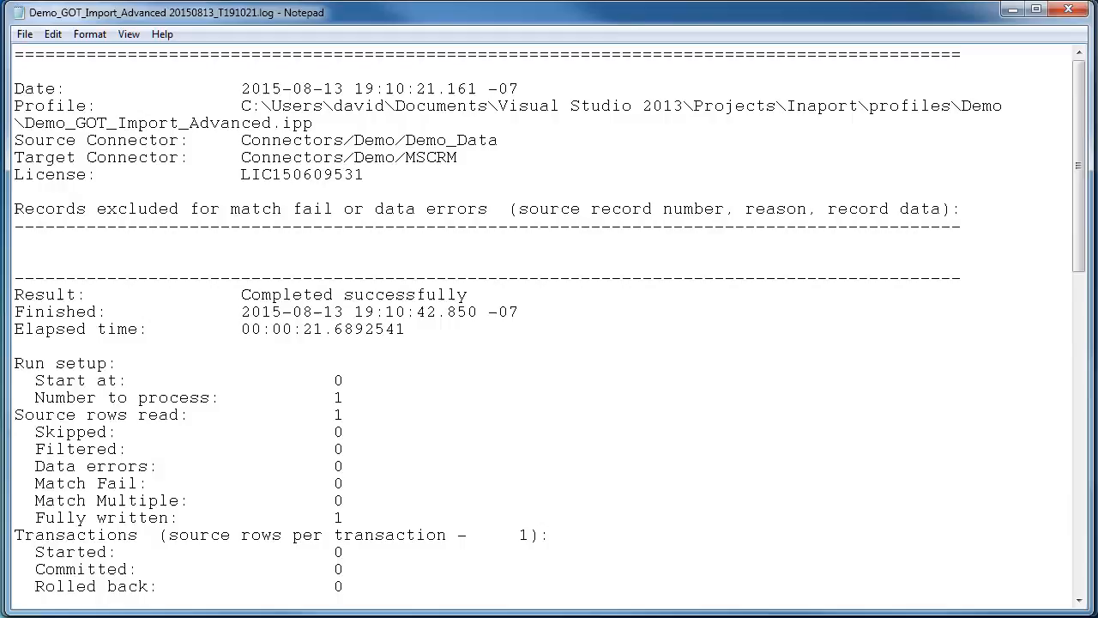
Scroll the Notepad run log to the results: completed successfully, one account and one contact inserted
{"action": "scroll", "scroll_direction": "down", "scroll_amount": 3}
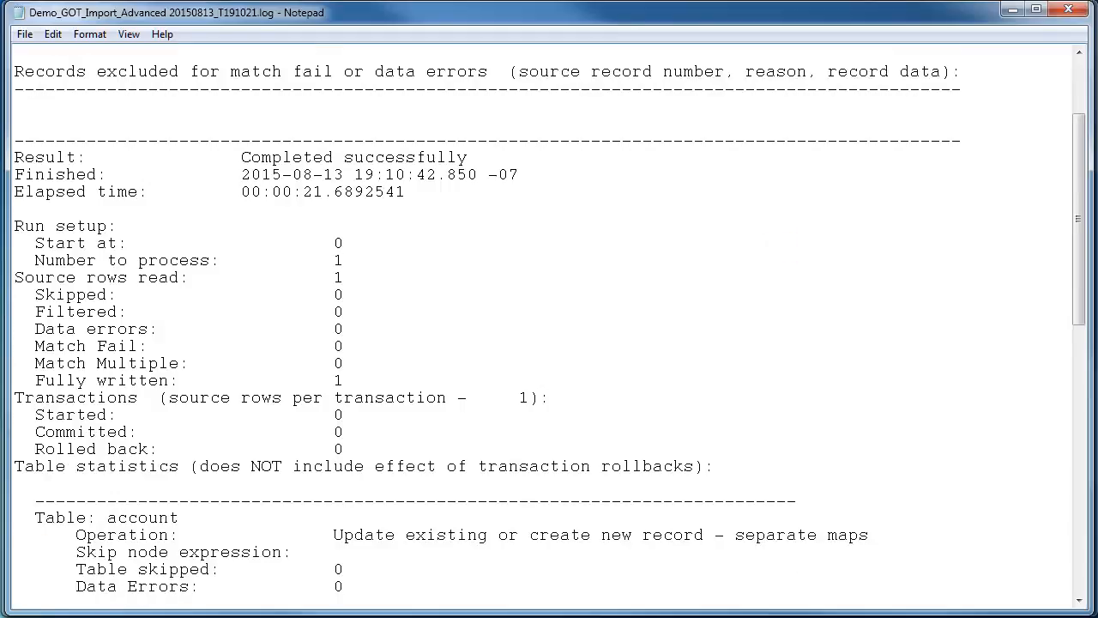
{"action": "scroll", "scroll_direction": "down", "scroll_amount": 3}
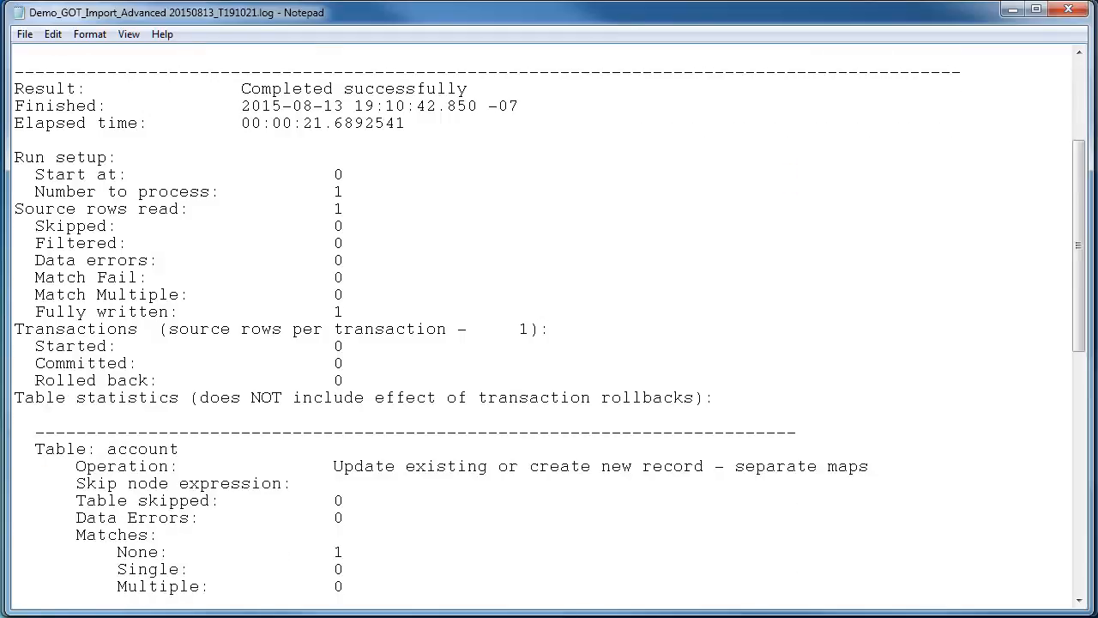
{"action": "scroll", "scroll_direction": "down", "scroll_amount": 3}
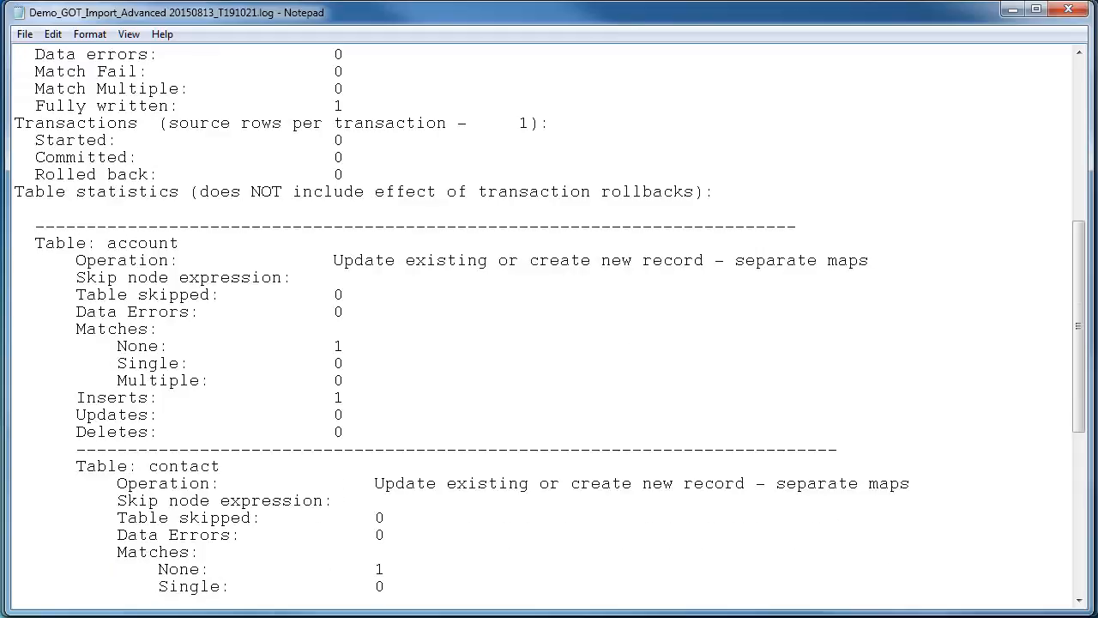
{"action": "scroll", "scroll_direction": "down", "scroll_amount": 3}
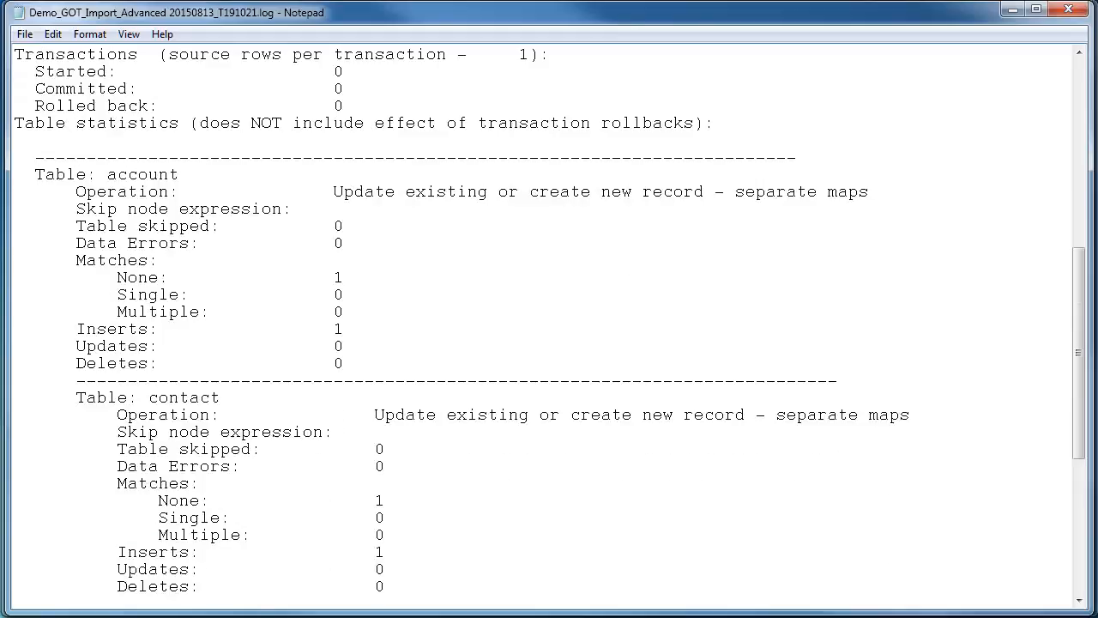
{"action": "scroll", "scroll_direction": "down", "scroll_amount": 3}
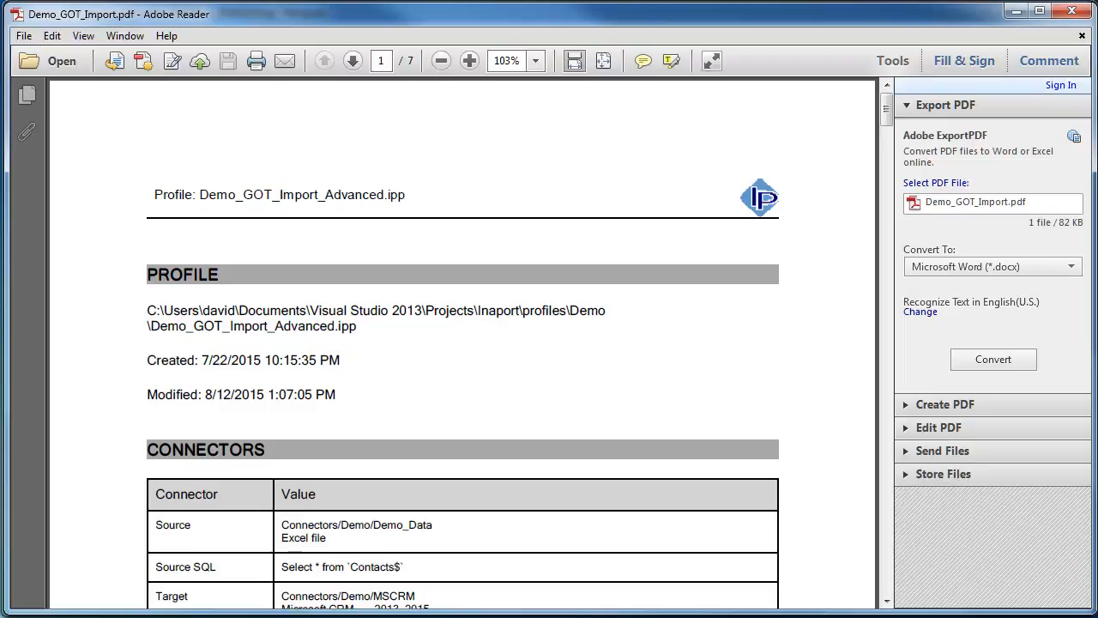
Page through Demo_GOT_Import.pdf from connectors and added fields to the account table setup on page 3
{"action": "scroll", "scroll_direction": "down", "scroll_amount": 3}
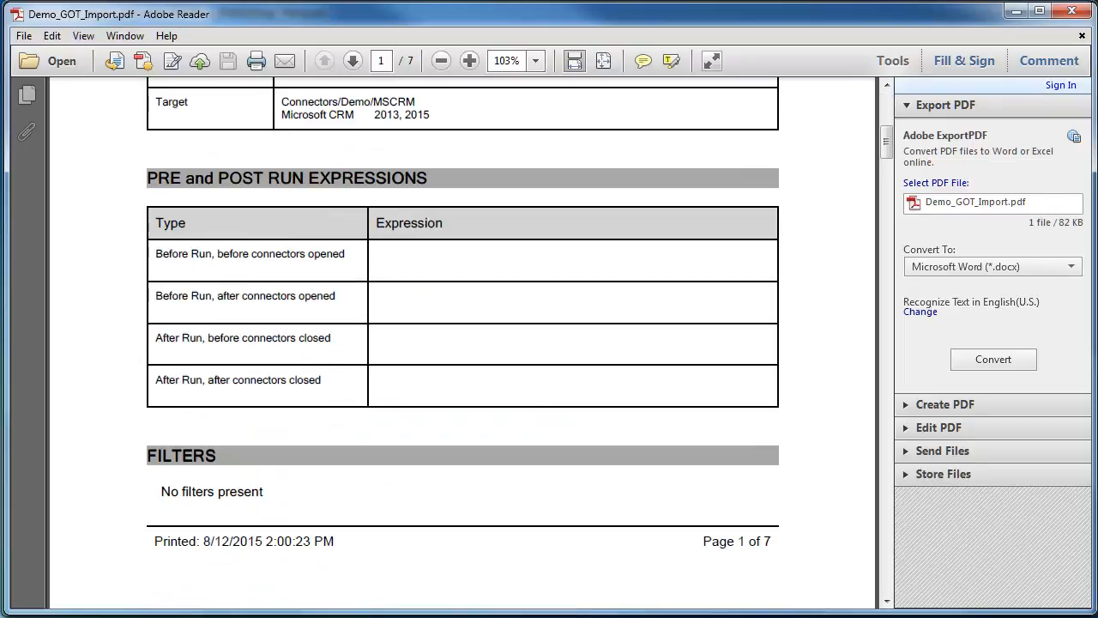
{"action": "left_click", "coordinate": [353, 60]}
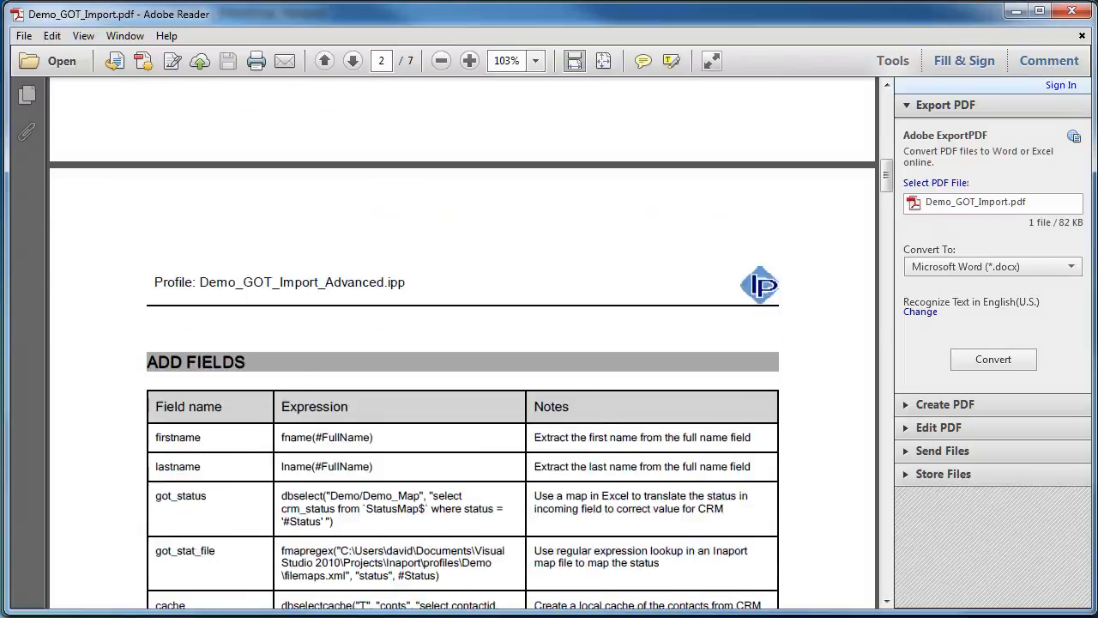
{"action": "scroll", "scroll_direction": "down", "scroll_amount": 3}
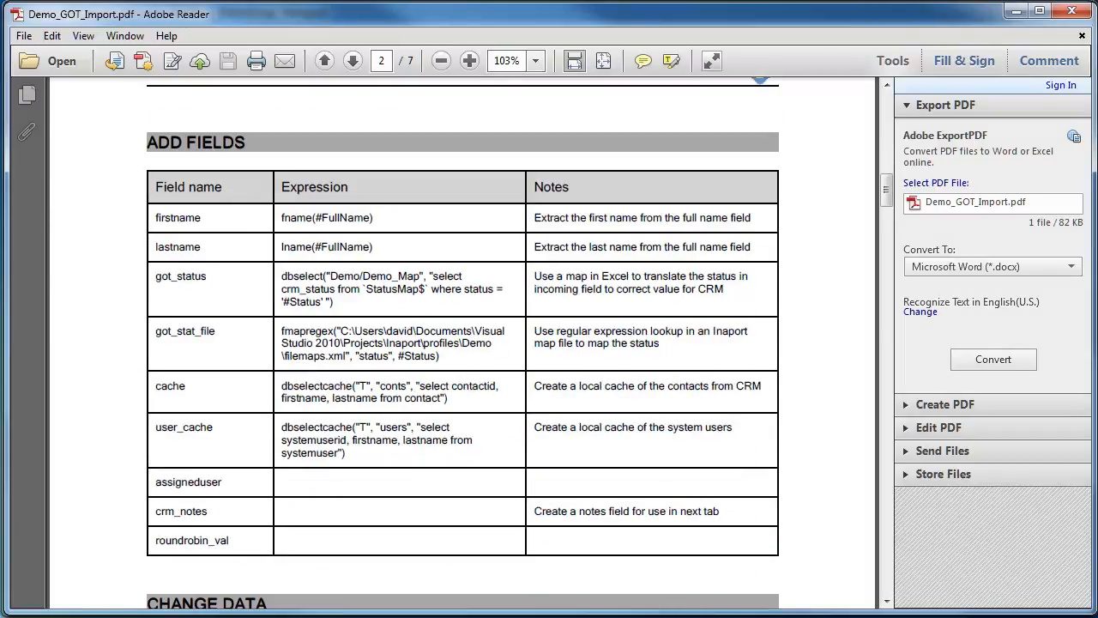
{"action": "scroll", "scroll_direction": "down", "scroll_amount": 3}
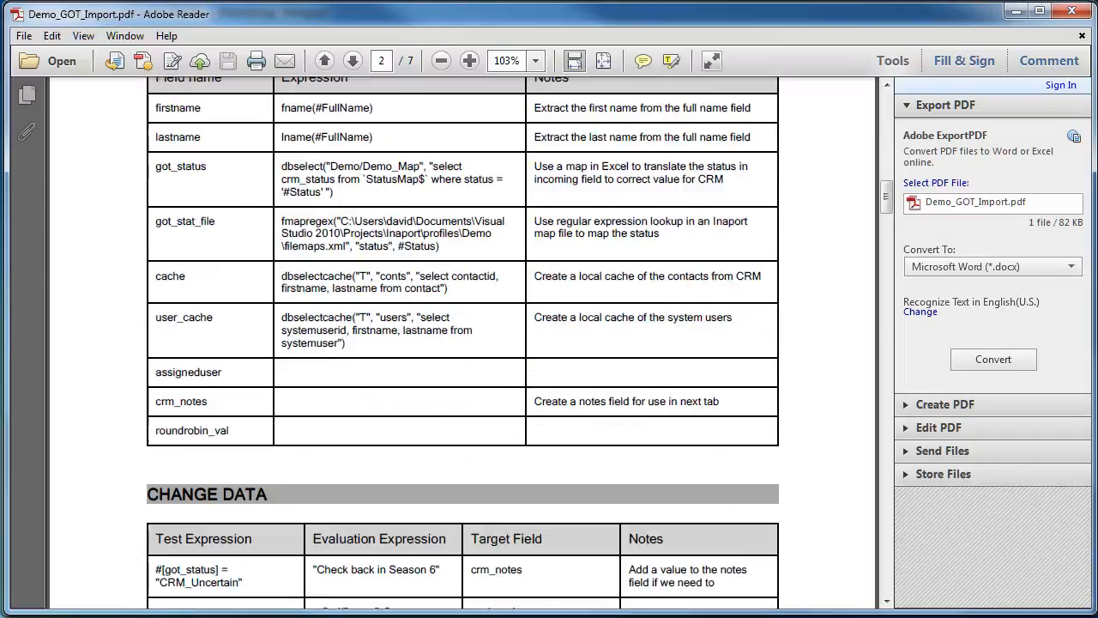
{"action": "scroll", "scroll_direction": "down", "scroll_amount": 3}
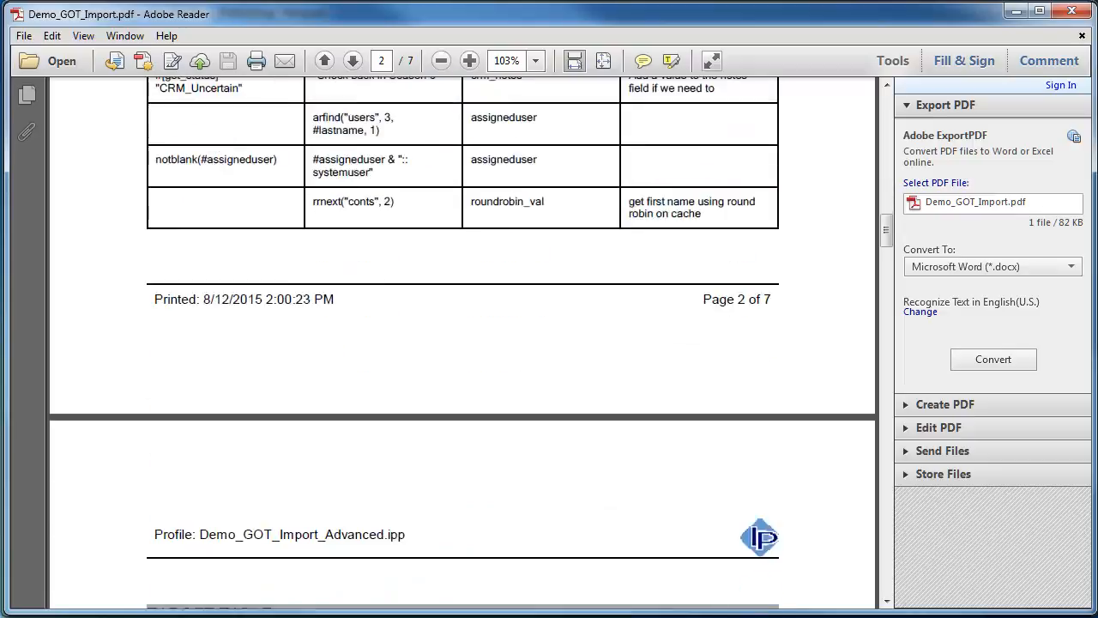
{"action": "left_click", "coordinate": [352, 60]}
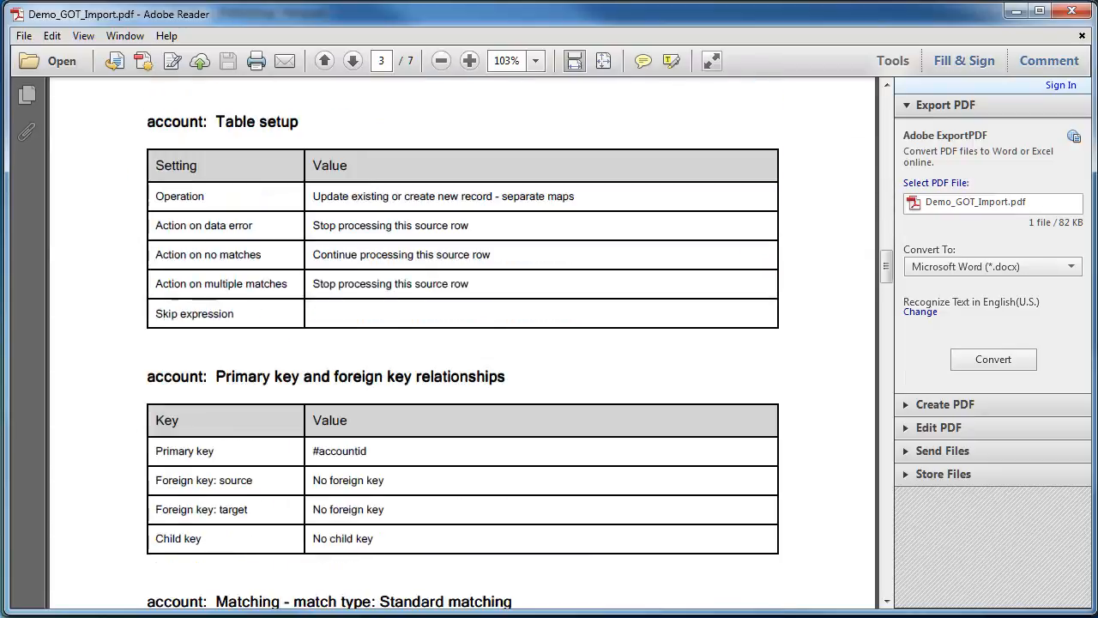